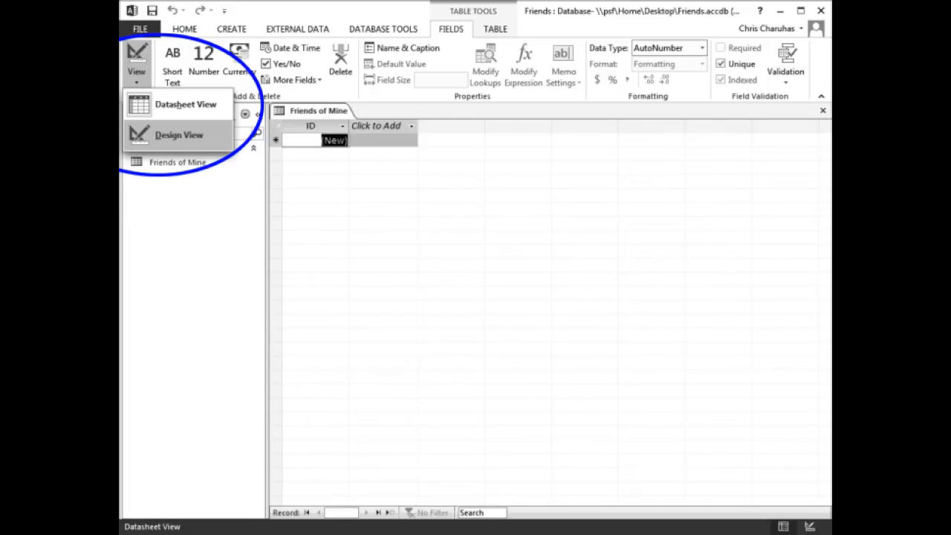
- Switch the Friends of Mine table to Design View
left_click(178, 133)
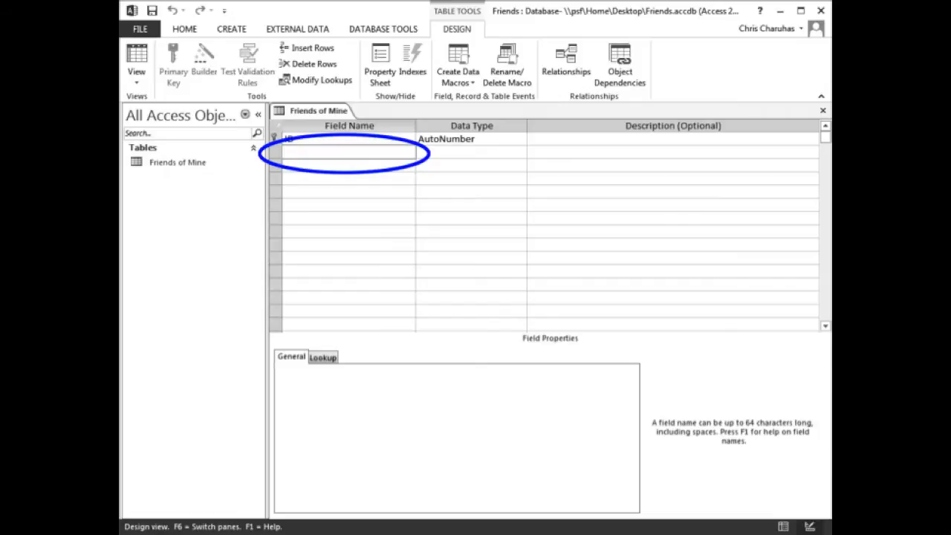
- Name the field below ID 'First Name'
type("First Name")
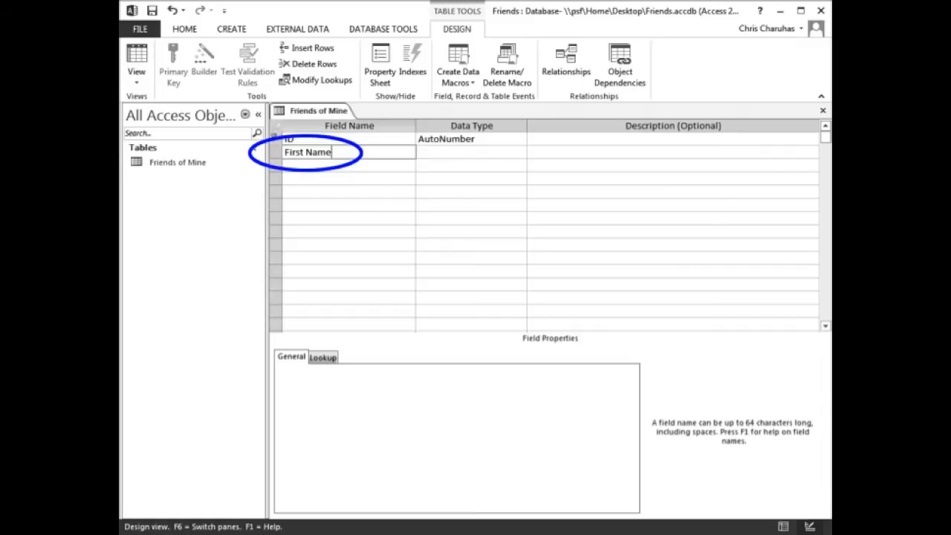
- Commit First Name as Short Text and add a 'Last Name' Short Text field beneath it
left_click(463, 152)
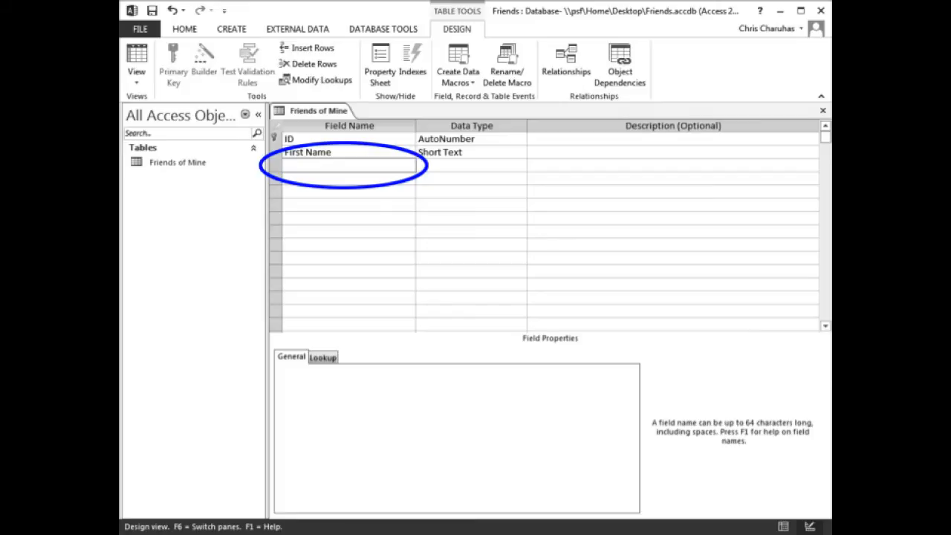
type("Last Name")
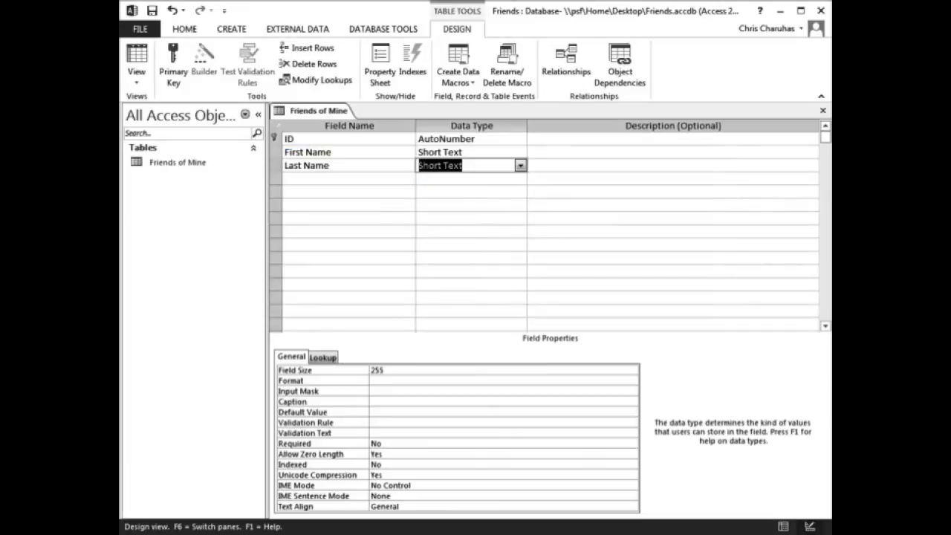